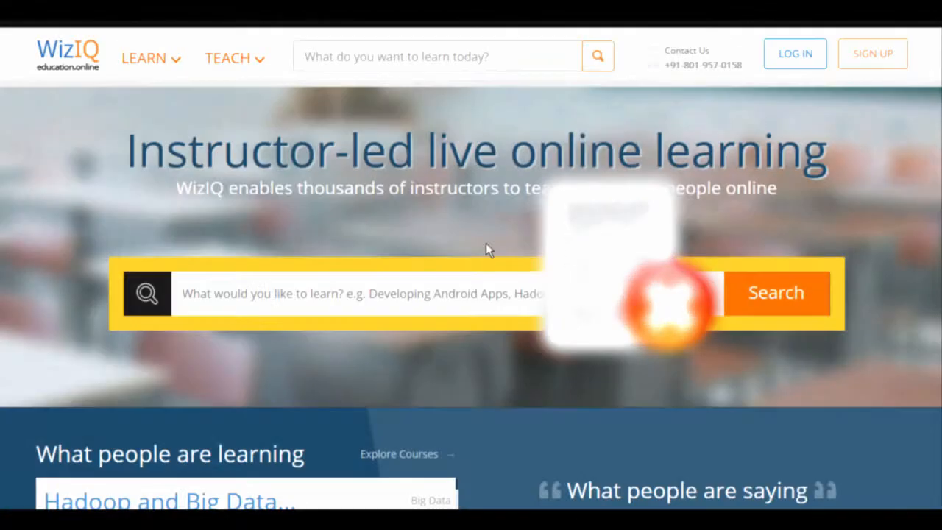
# - Sign in to the WizIQ account and land on the dashboard of recent updates
pyautogui.click(795, 53)
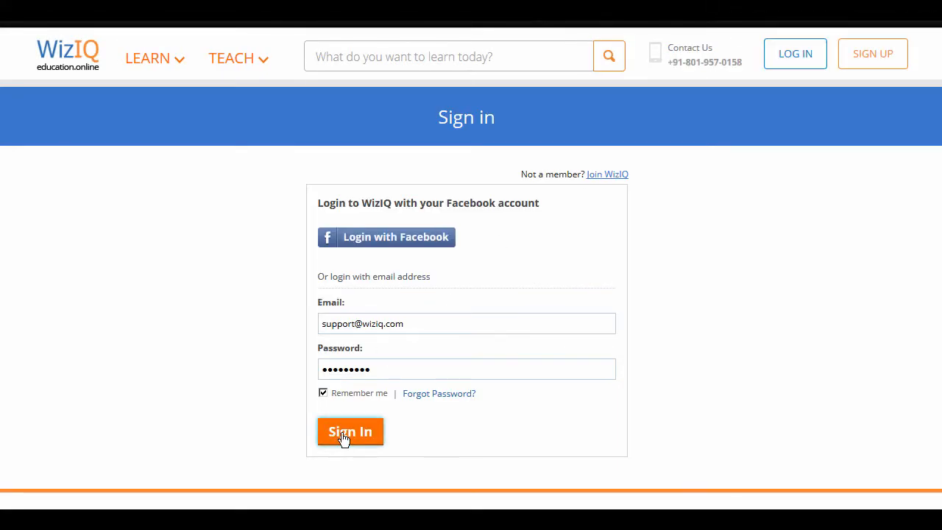
pyautogui.click(350, 431)
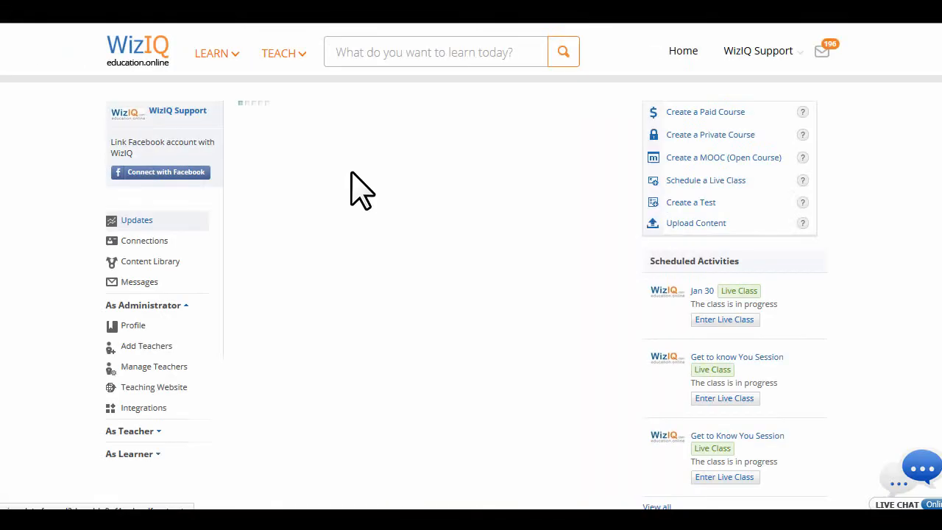
pyautogui.click(136, 221)
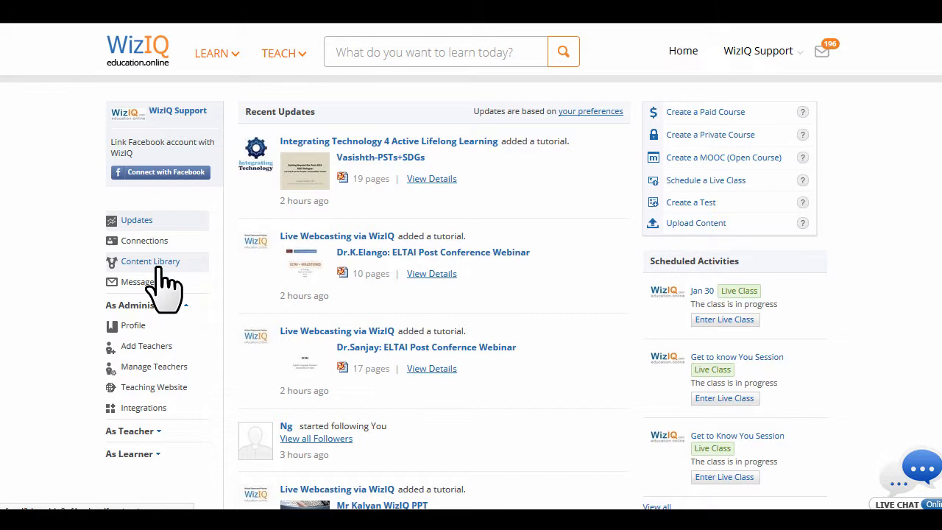
# - Upload the WizIQ Online Teaching System MP4 with description 'Check out the WizIQ Online Teaching System in this video!'
pyautogui.click(149, 262)
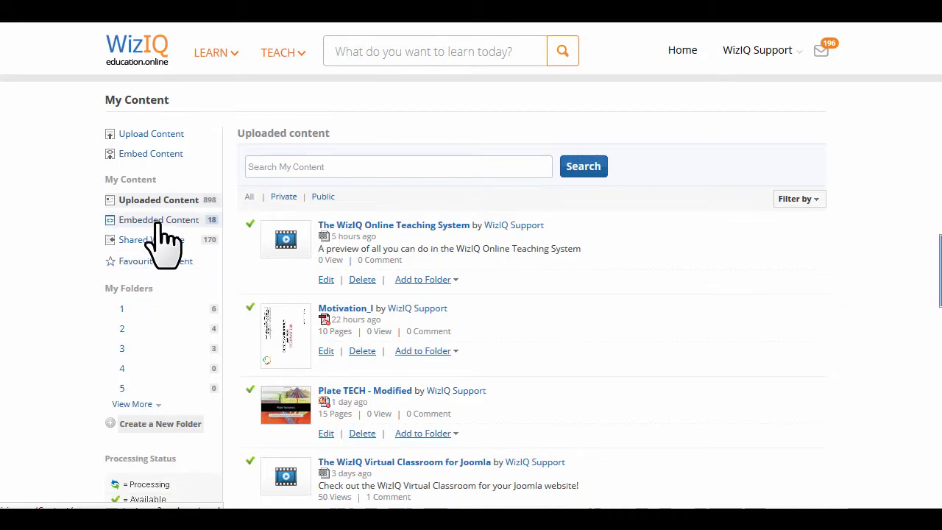
pyautogui.moveTo(150, 134)
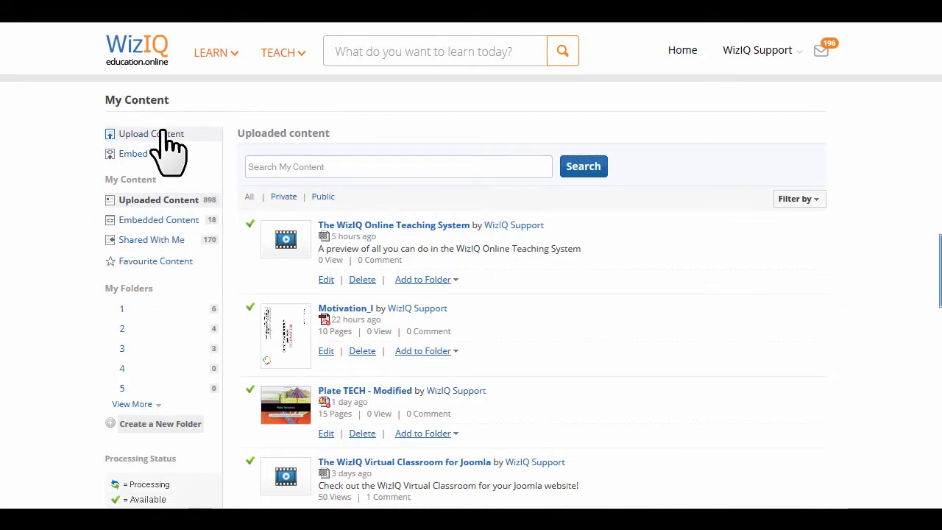
pyautogui.click(150, 134)
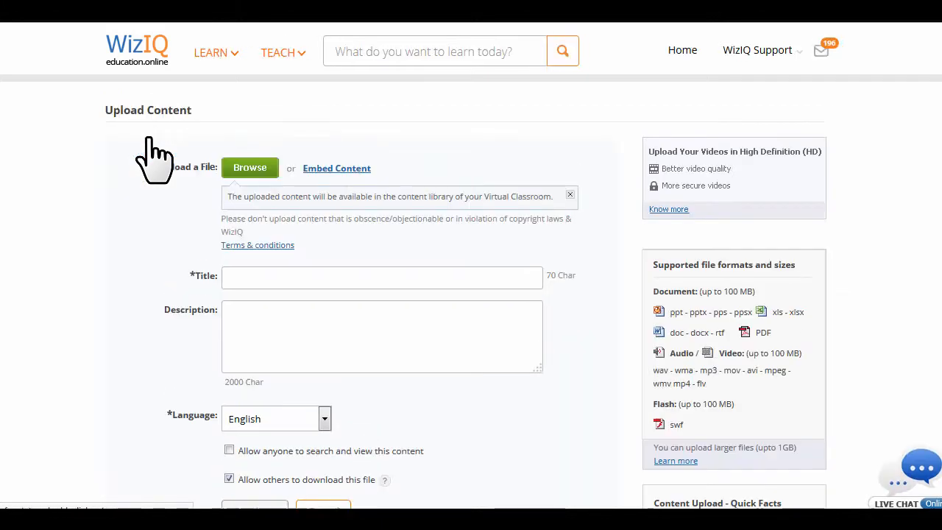
pyautogui.click(250, 168)
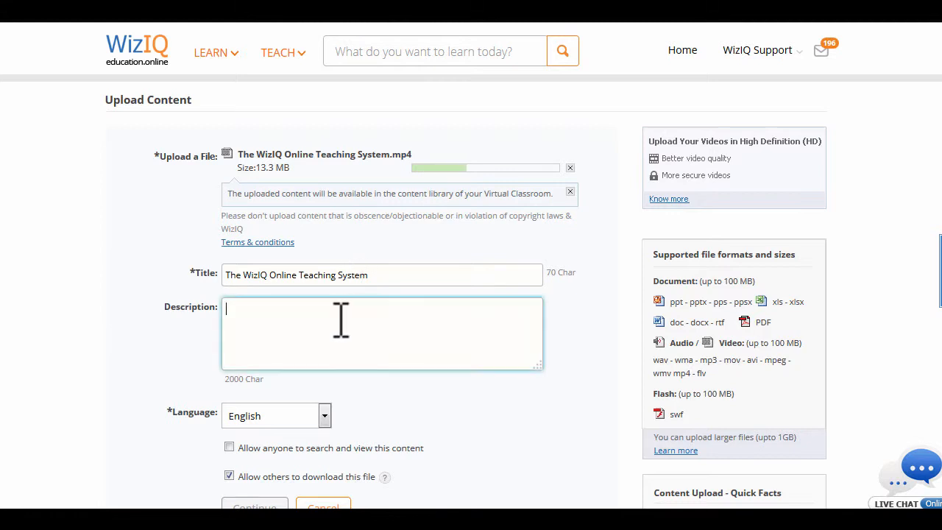
pyautogui.write('Check out the WizIQ Online Teaching System in this video!')
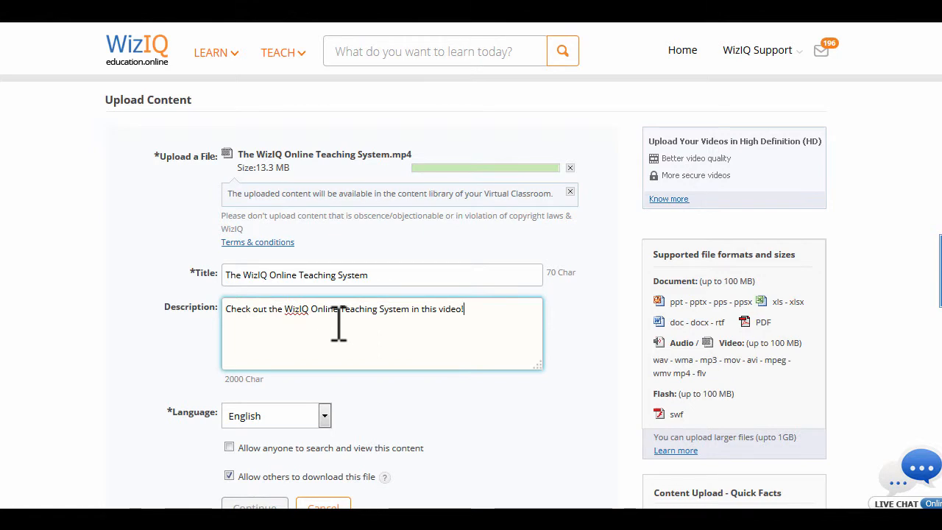
pyautogui.moveTo(433, 404)
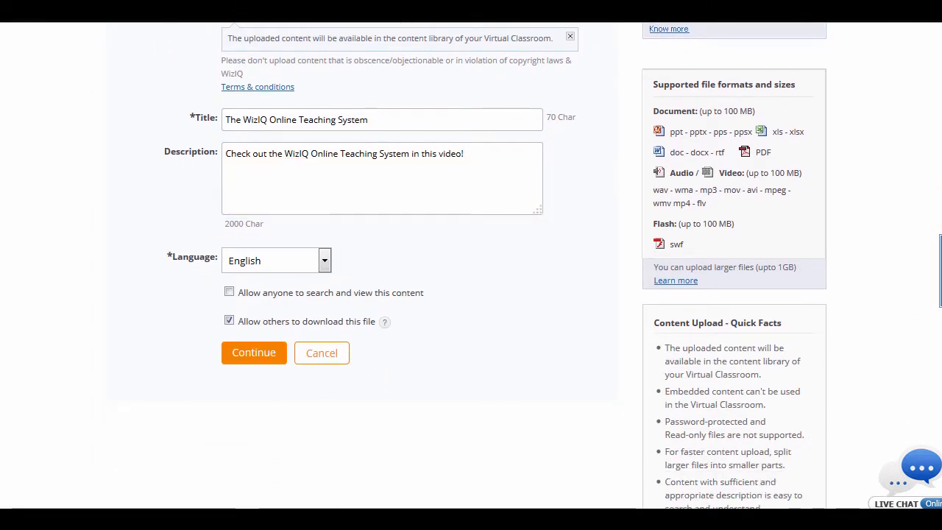
# - Allow anyone to search and view the video, browsing the Management topics without choosing any
pyautogui.click(229, 291)
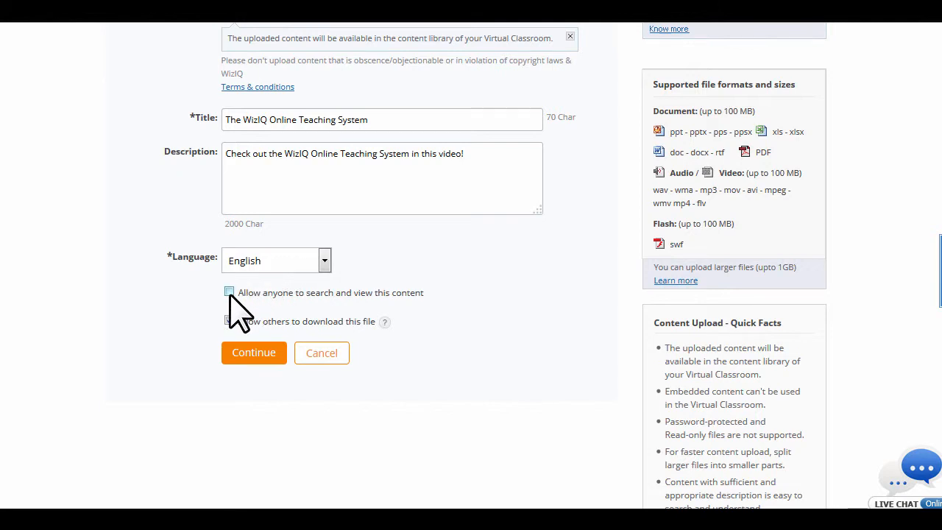
pyautogui.click(229, 291)
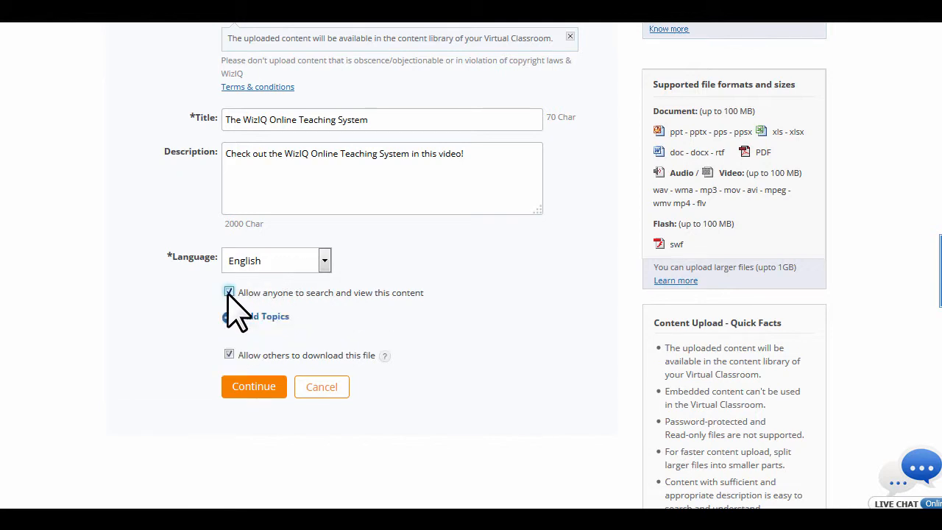
pyautogui.click(230, 291)
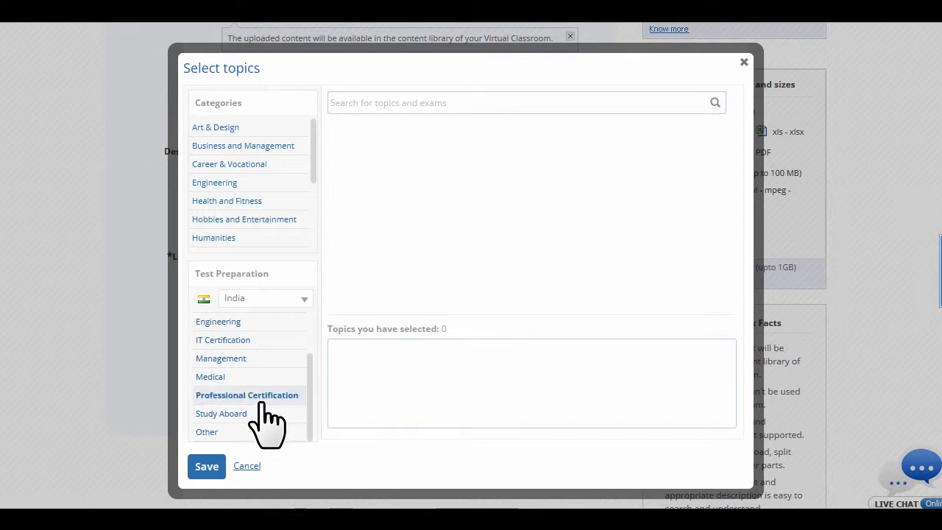
pyautogui.click(221, 357)
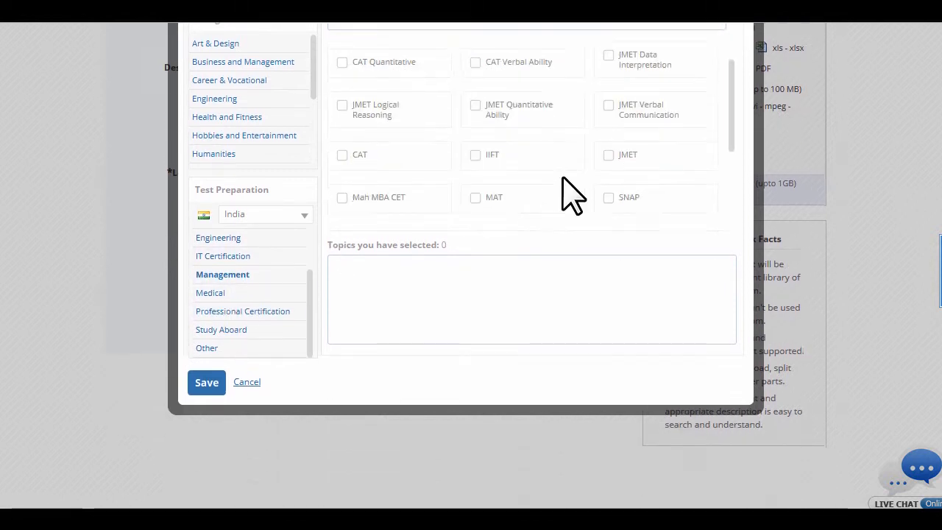
pyautogui.click(247, 381)
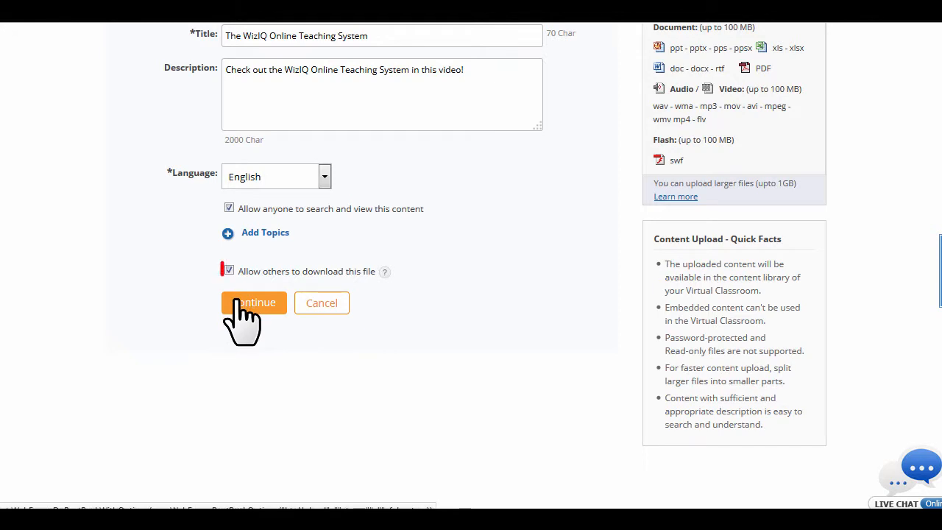
# - Submit the video upload so it appears in Uploaded content as processing
pyautogui.click(230, 271)
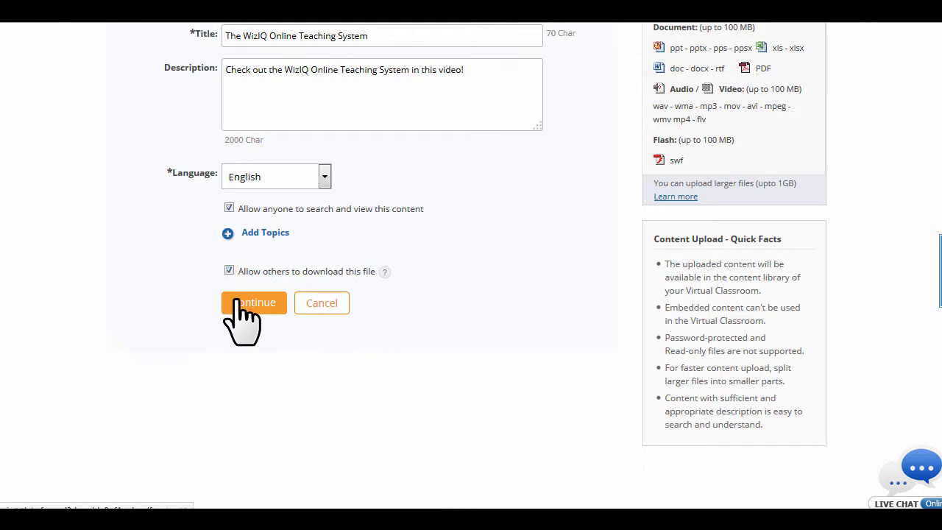
pyautogui.click(253, 303)
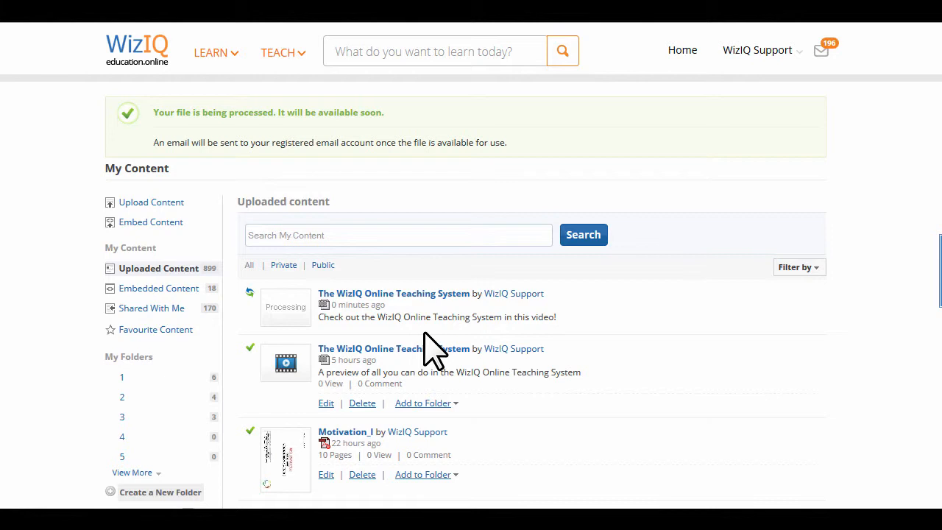
pyautogui.moveTo(476, 353)
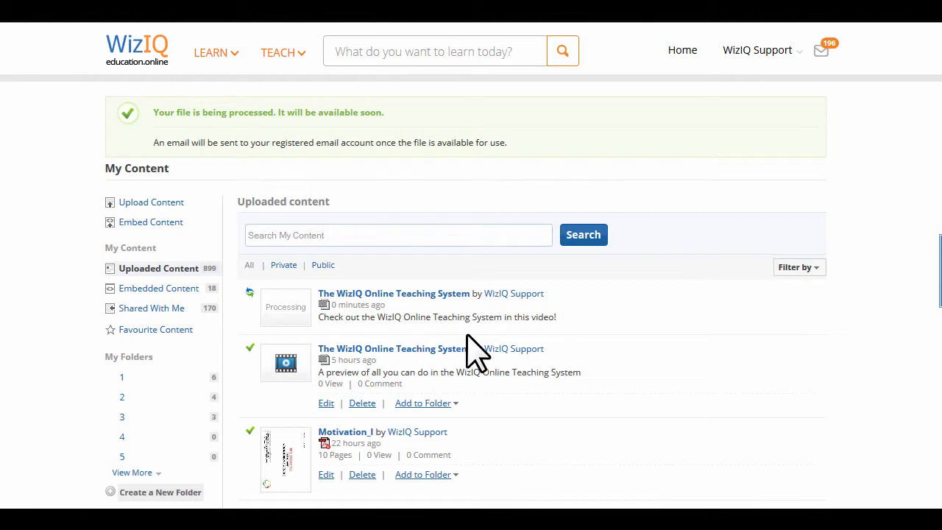
pyautogui.moveTo(432, 352)
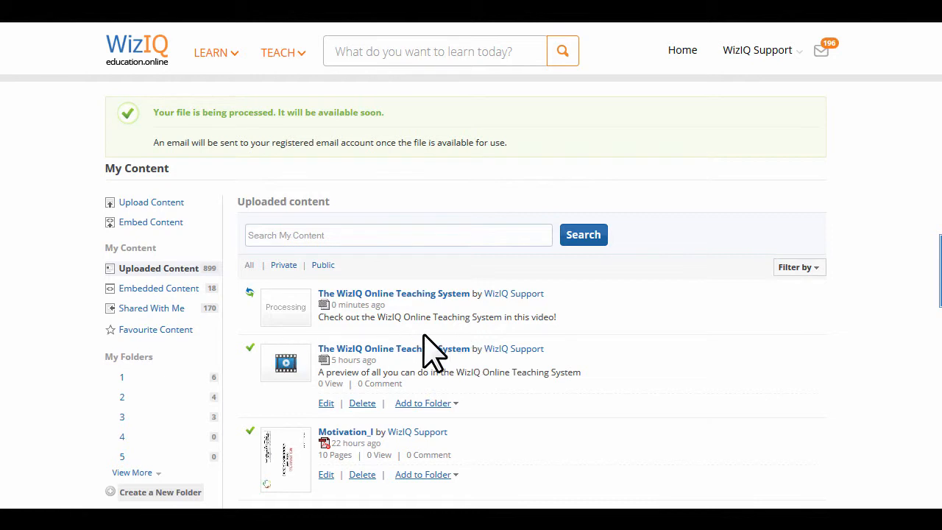
# - Switch to the YouTube video page to get its iframe embed code
pyautogui.click(151, 221)
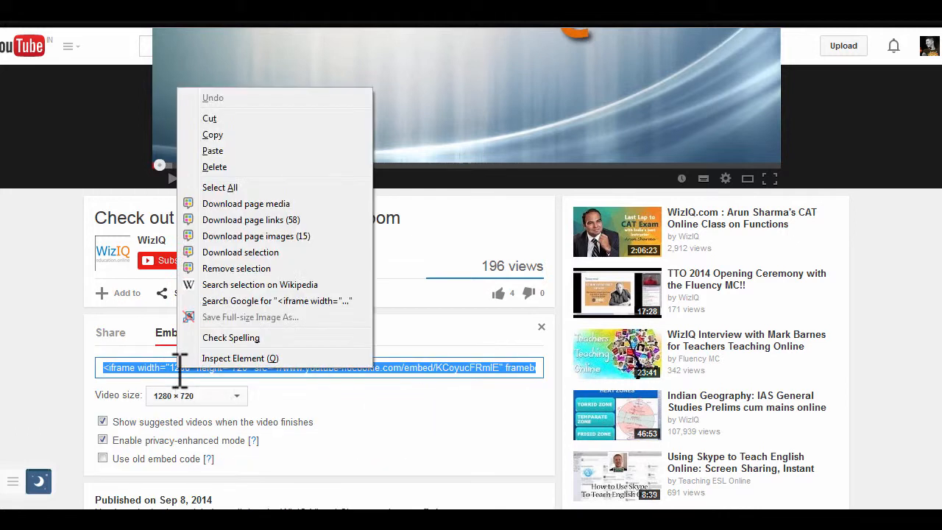
# - Embed the YouTube code as The WizIQ Virtual Classroom with an in-depth features description into My Content
pyautogui.click(47, 59)
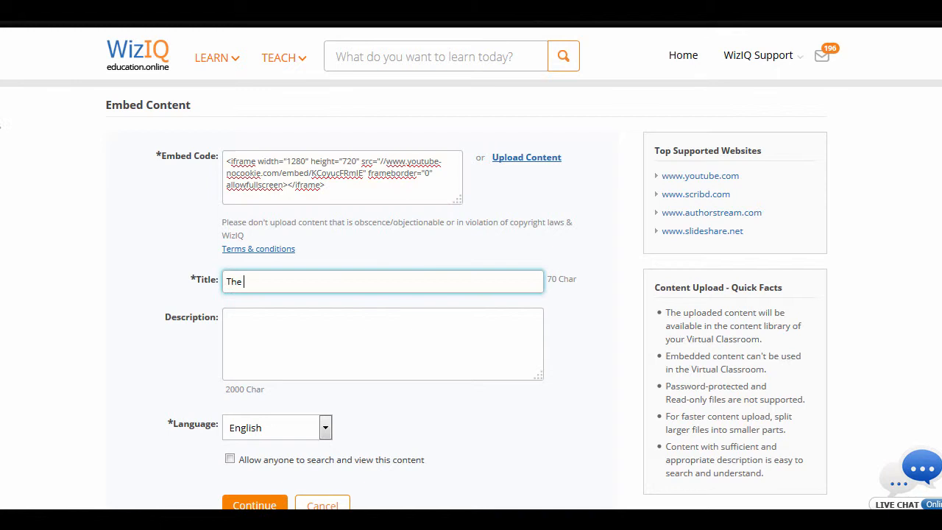
pyautogui.write('Take an in-depth look at all the features of the WizIQ Virtual')
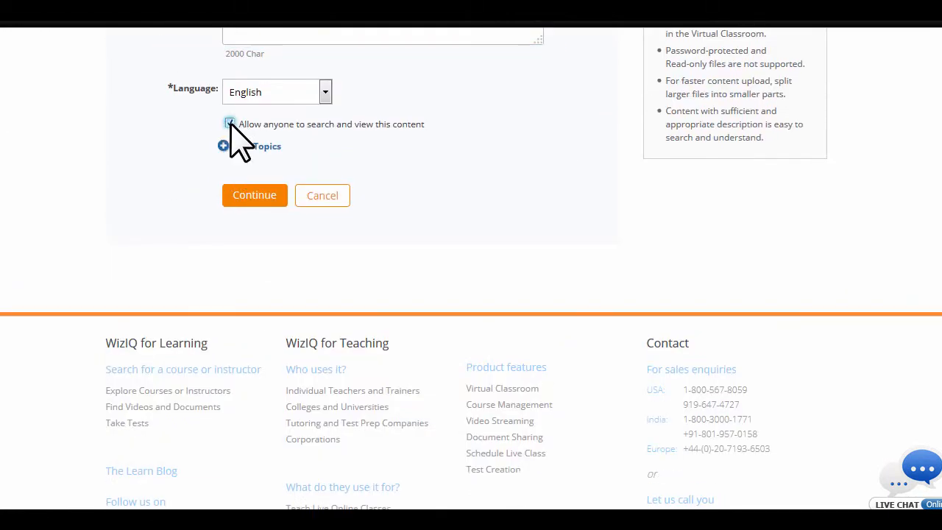
pyautogui.click(253, 194)
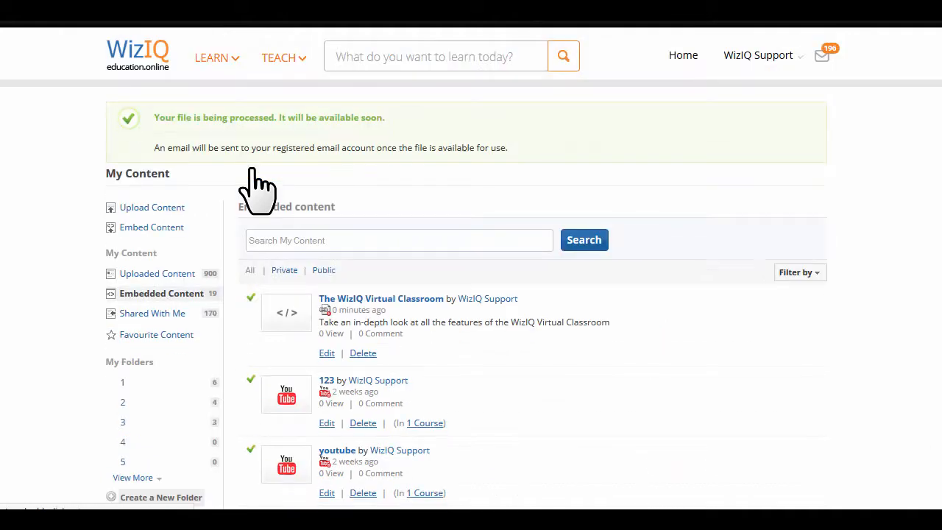
pyautogui.moveTo(493, 324)
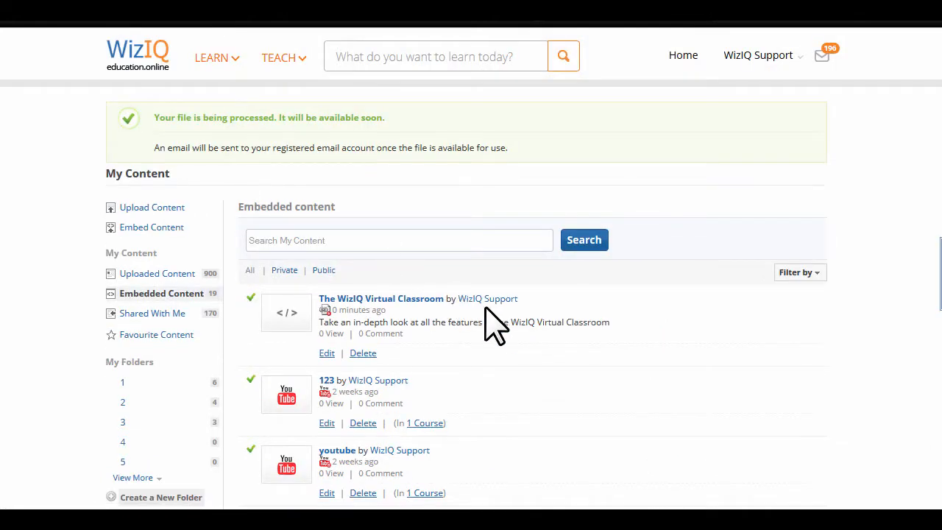
# - Scroll down the Embedded content list toward the uploaded family worksheets
pyautogui.scroll(-3)
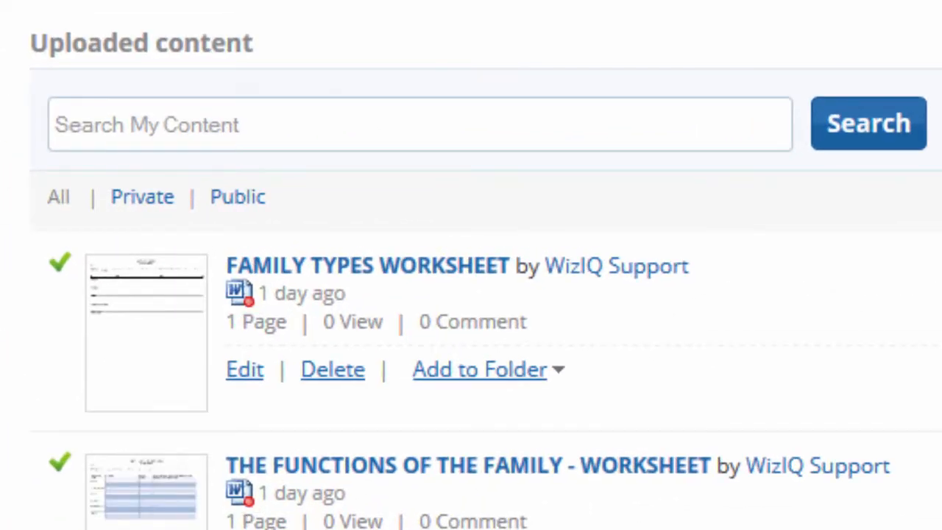
# - Browse the uploaded files, then show the Embedded content list with The WizIQ Virtual Classroom on top
pyautogui.scroll(-3)
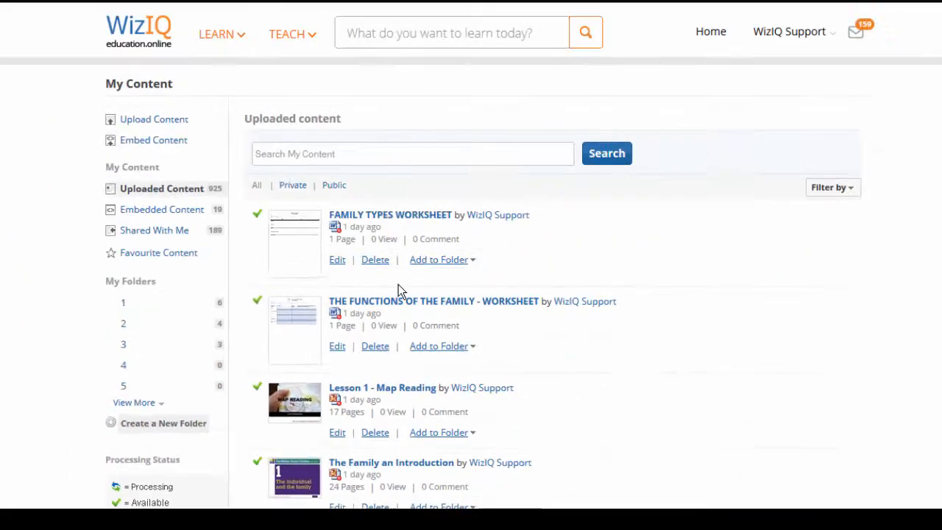
pyautogui.scroll(-3)
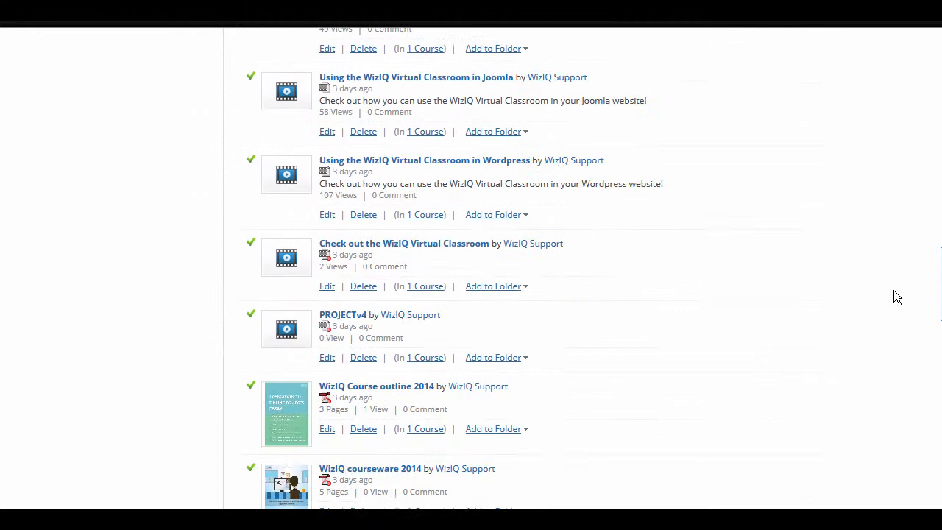
pyautogui.scroll(3)
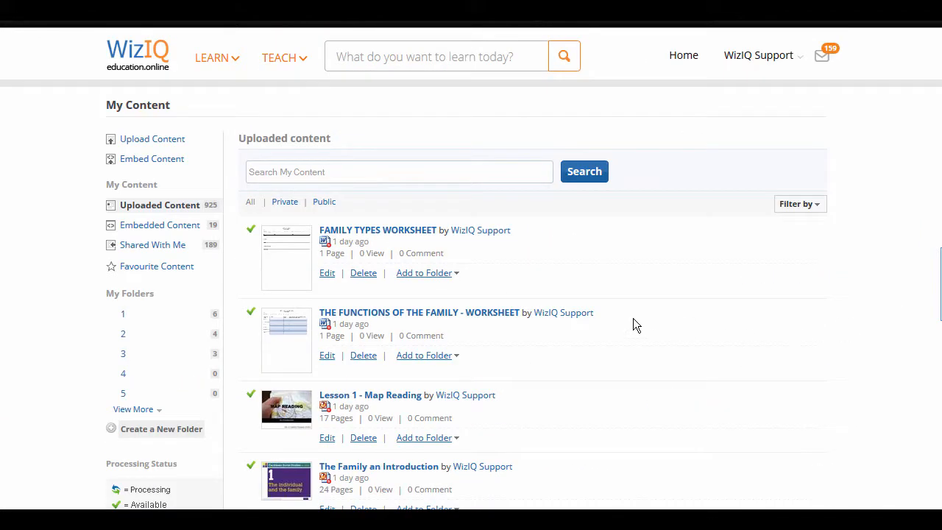
pyautogui.click(159, 224)
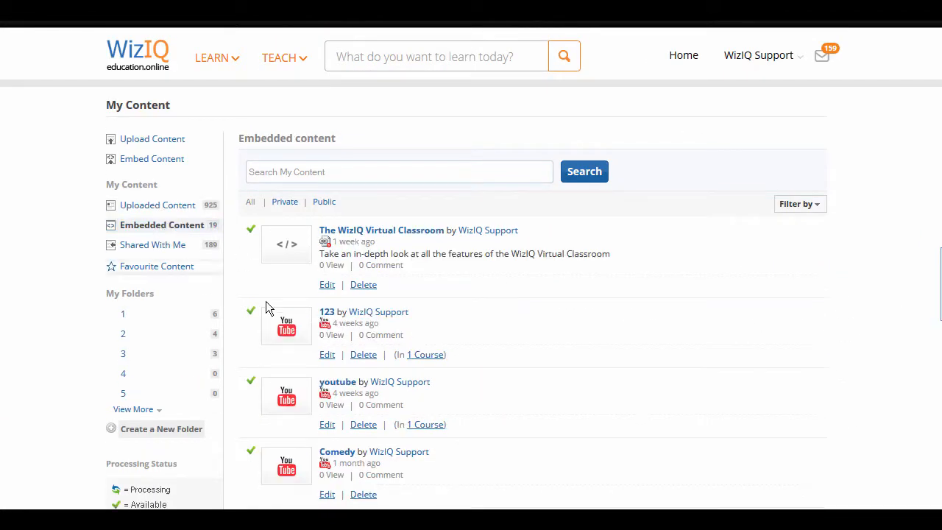
pyautogui.moveTo(617, 250)
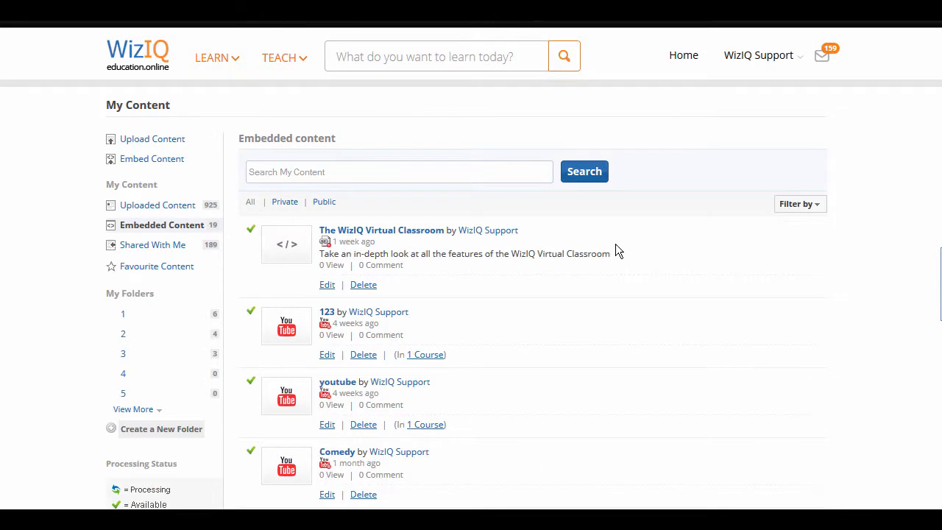
pyautogui.moveTo(153, 244)
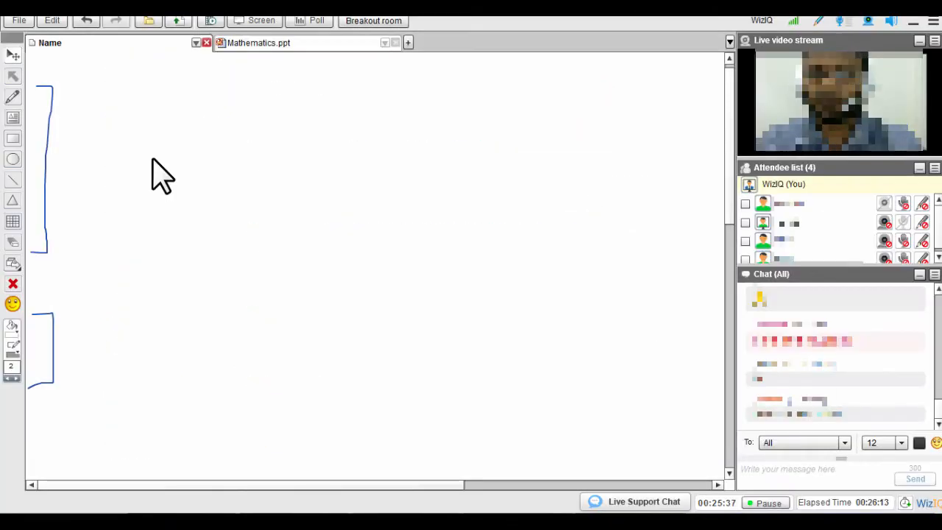
pyautogui.moveTo(149, 21)
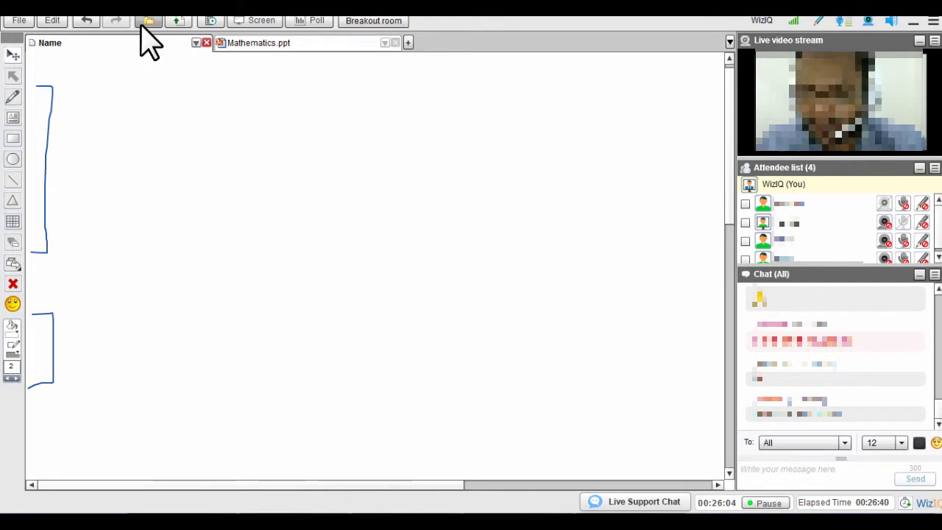
# - Add the FAQs and test documents from My Content to the class as new tabs
pyautogui.click(148, 21)
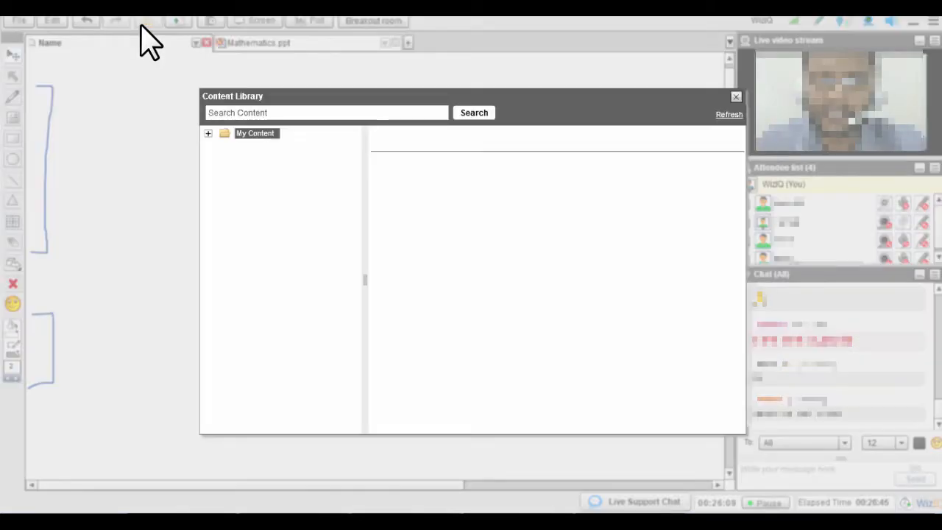
pyautogui.click(256, 132)
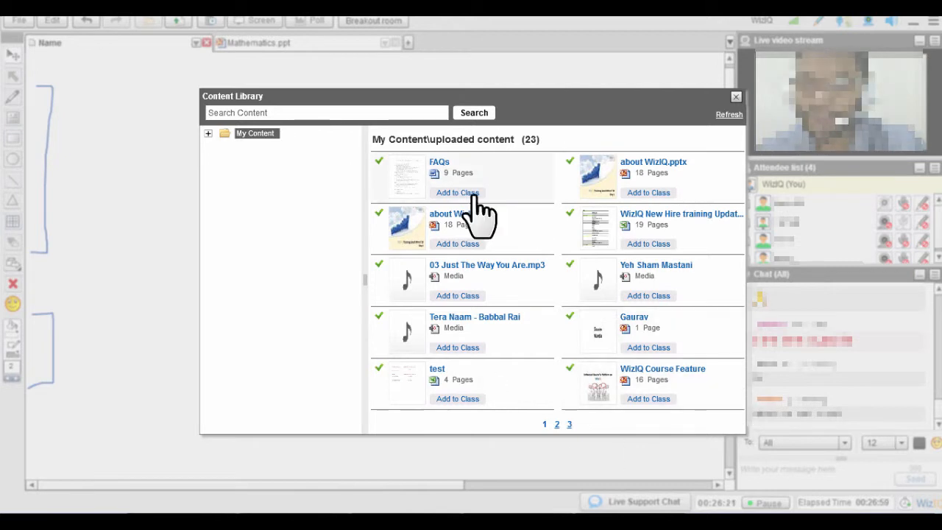
pyautogui.click(457, 192)
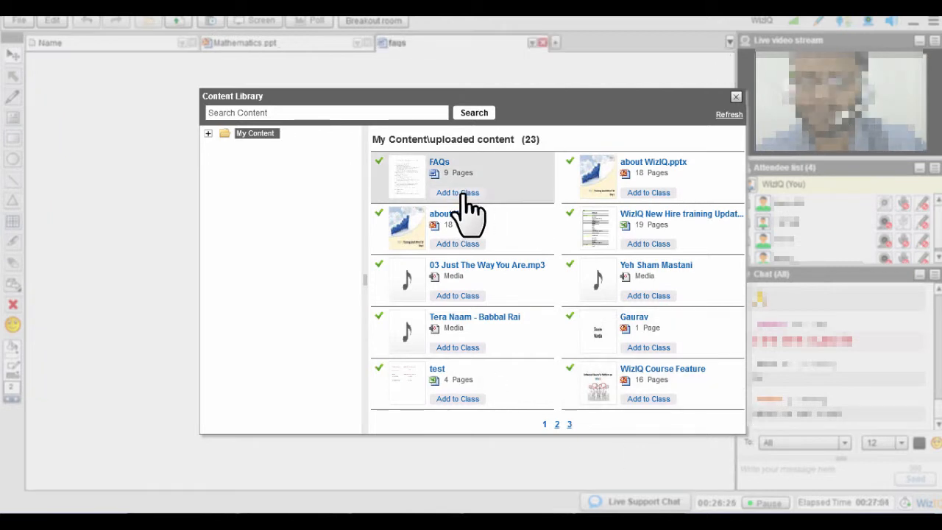
pyautogui.click(456, 192)
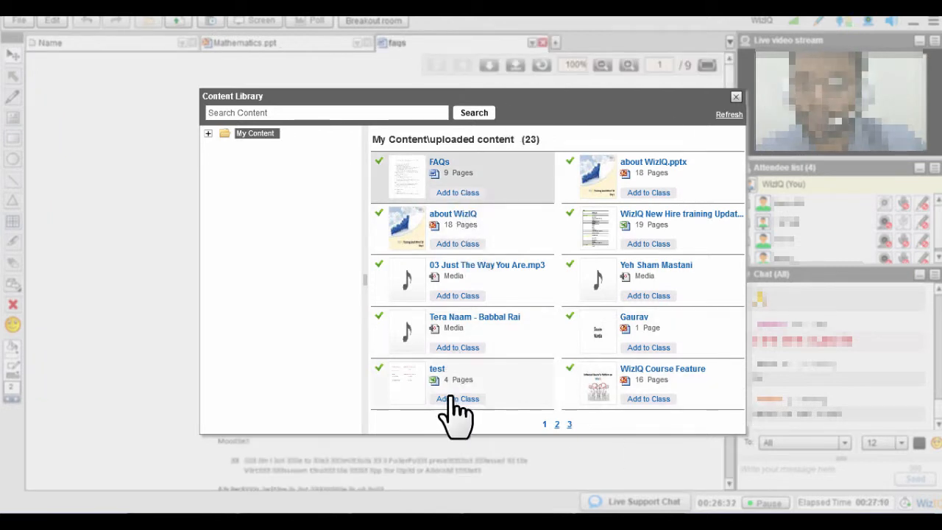
pyautogui.click(456, 399)
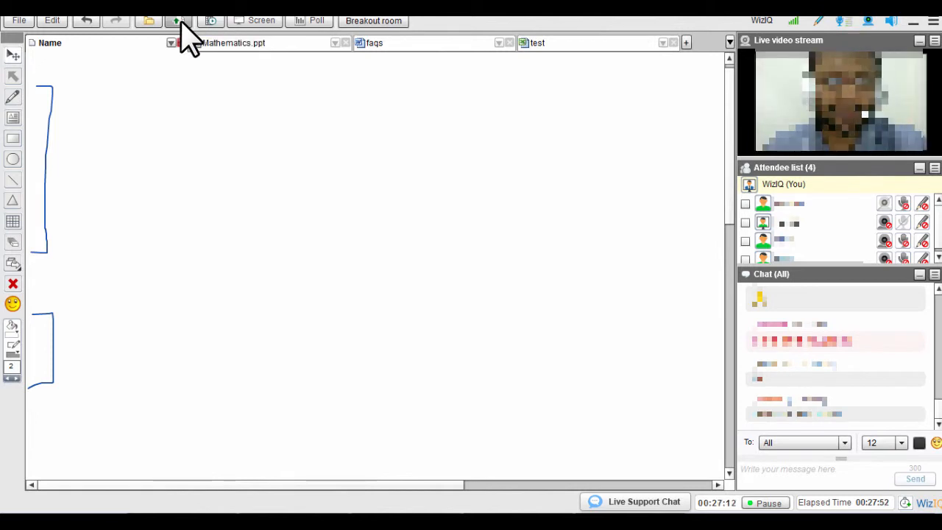
# - Upload Mathematics.ppt from the Desktop into the class as a new tab
pyautogui.click(176, 21)
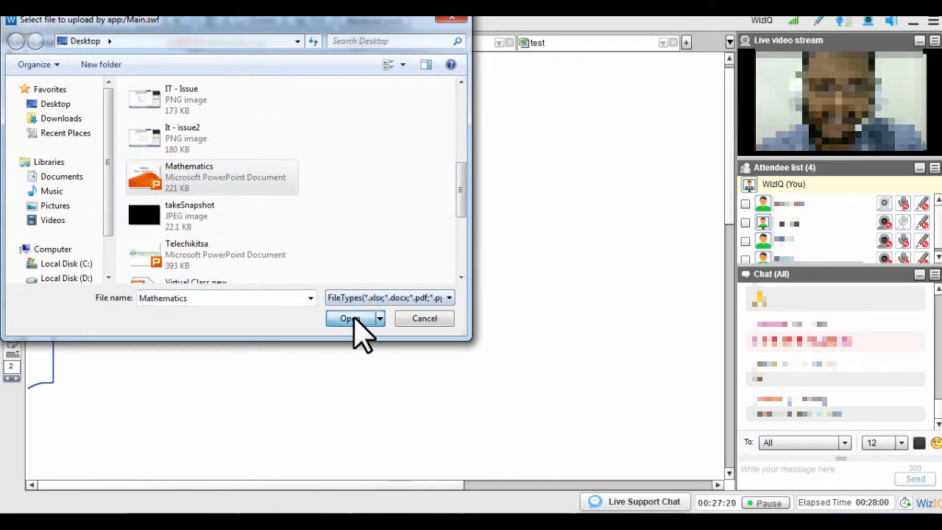
pyautogui.click(351, 318)
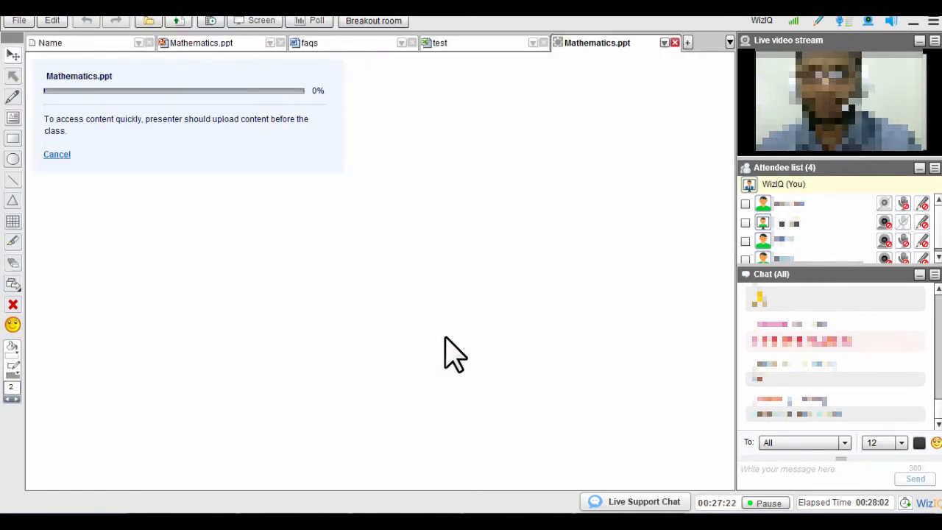